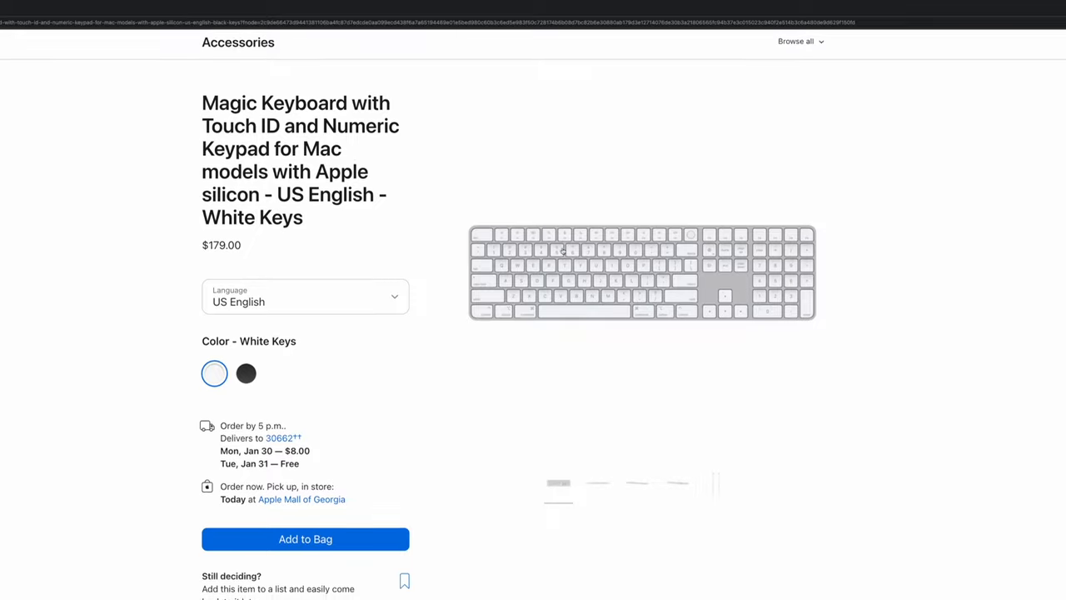
# - Keep US English with Black Keys at $199.00 and browse the angle, cable and front product images
pyautogui.click(305, 302)
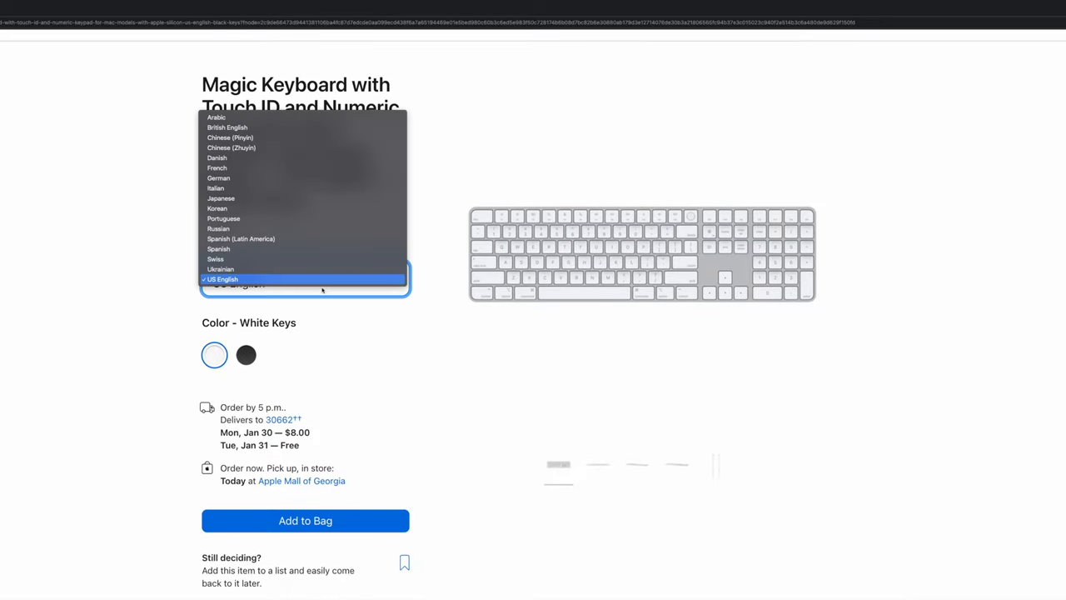
pyautogui.click(247, 355)
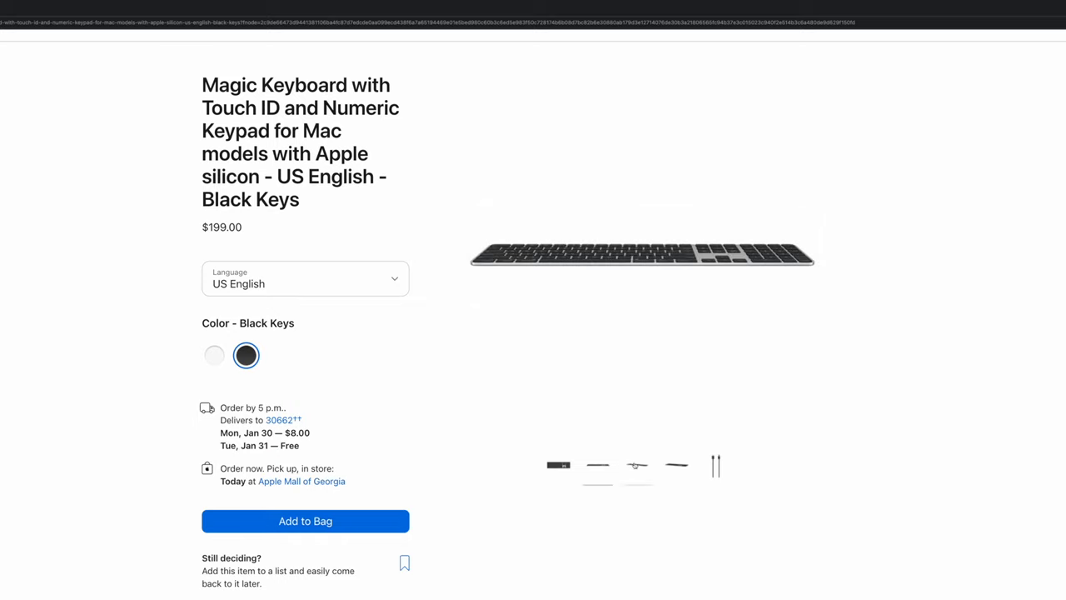
pyautogui.click(677, 464)
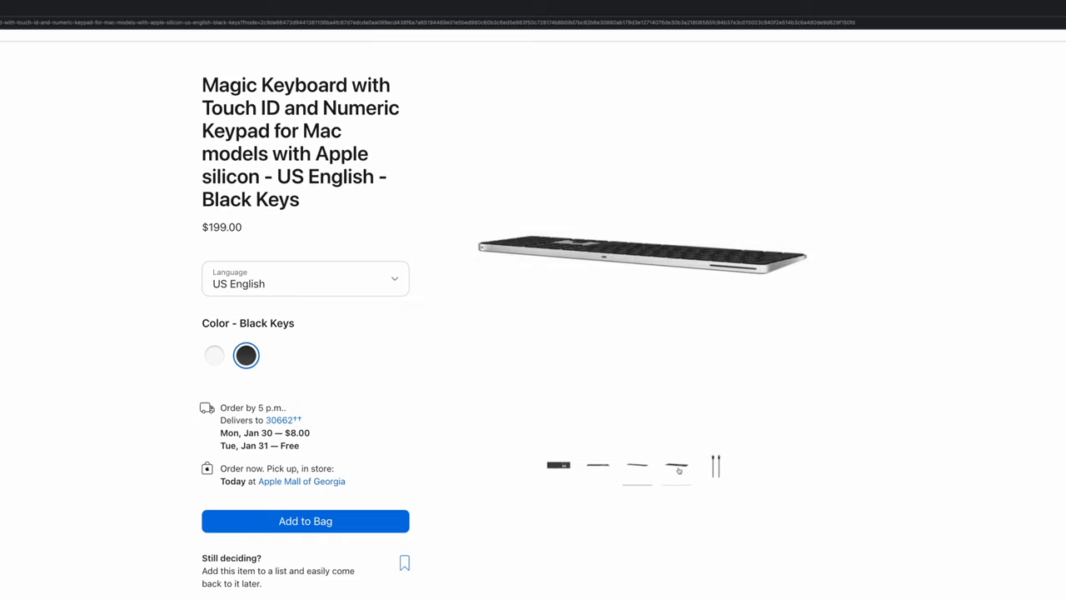
pyautogui.click(596, 466)
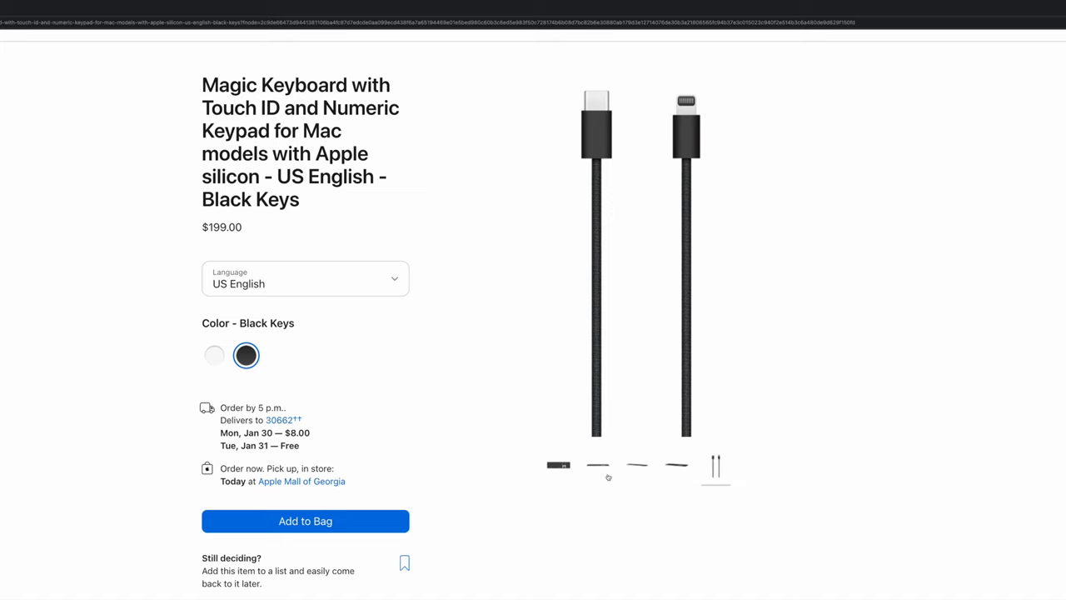
pyautogui.click(558, 465)
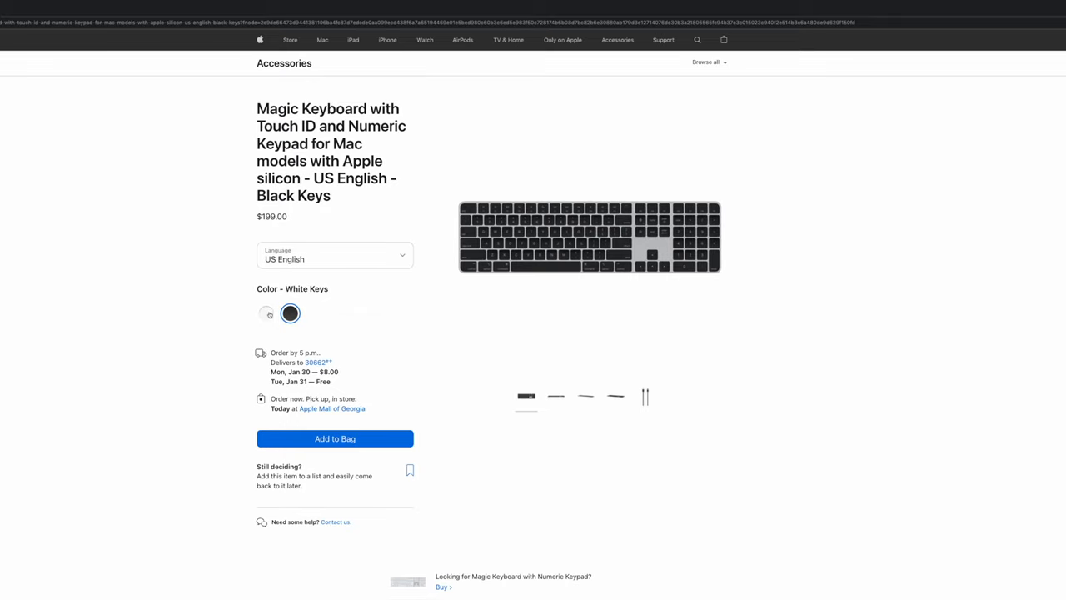
# - Switch the Magic Keyboard with Touch ID to the German layout at $149.00 and review the language choices
pyautogui.click(266, 313)
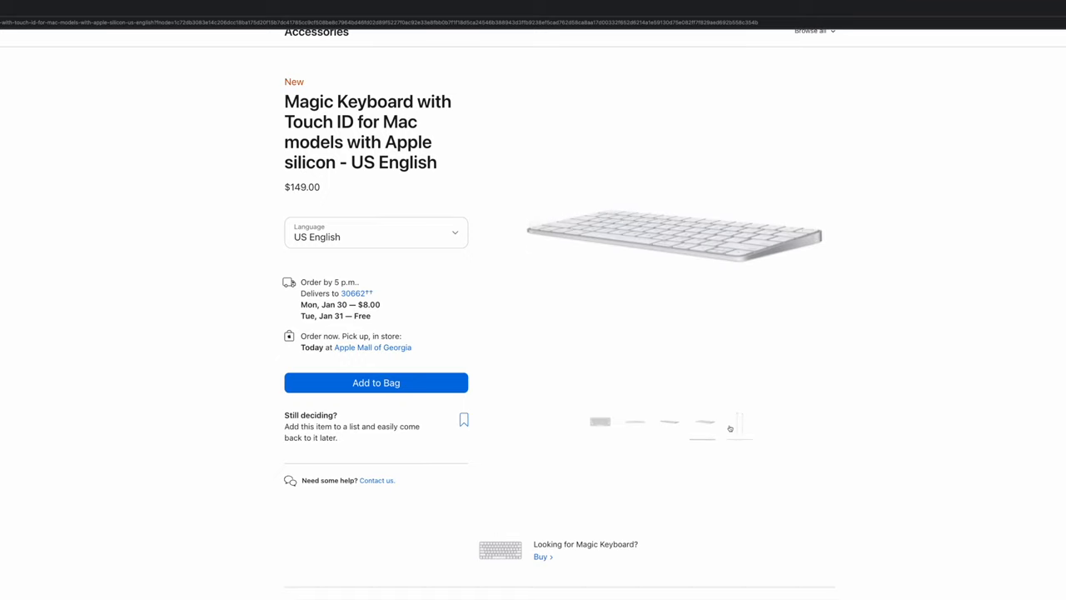
pyautogui.click(600, 423)
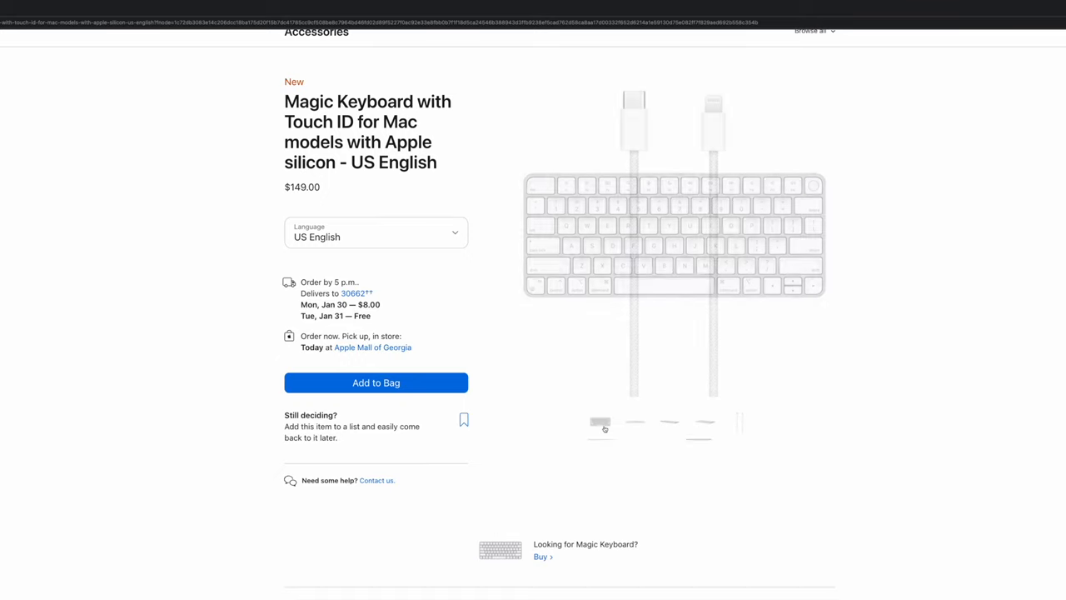
pyautogui.click(376, 236)
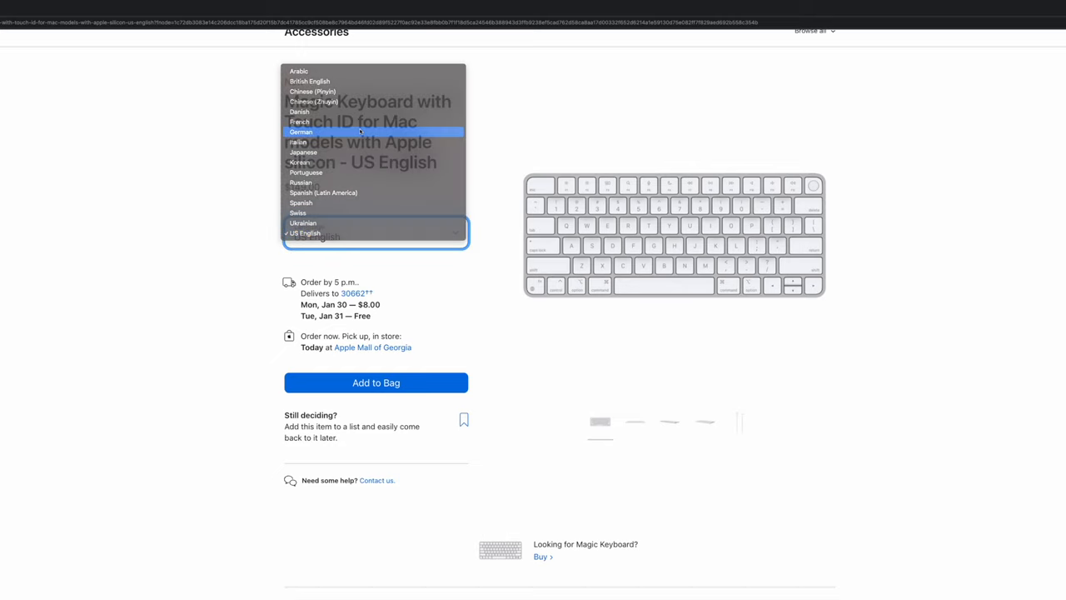
pyautogui.click(301, 131)
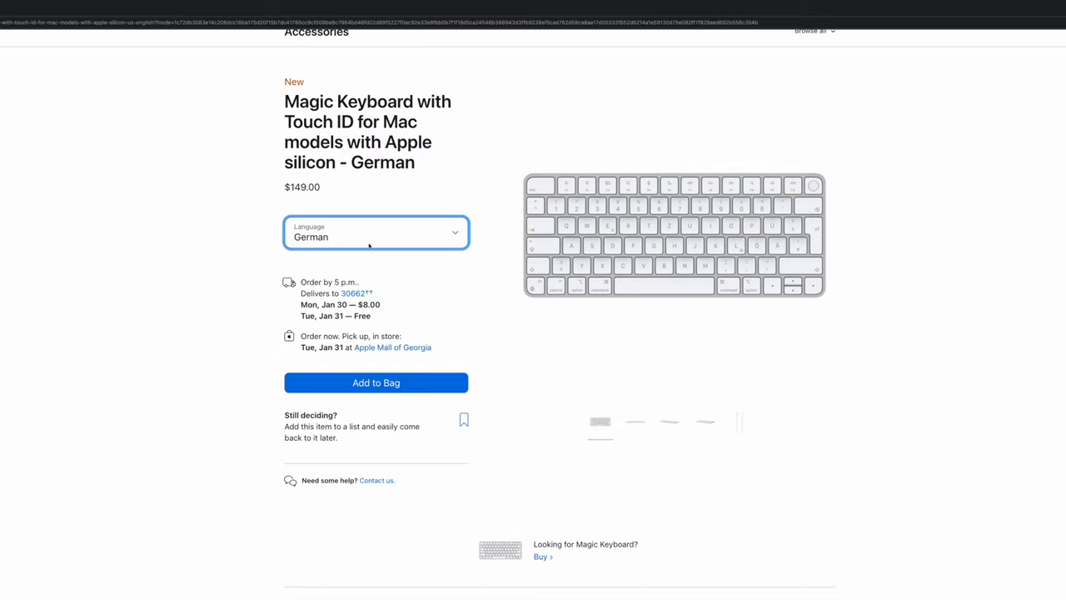
pyautogui.click(376, 234)
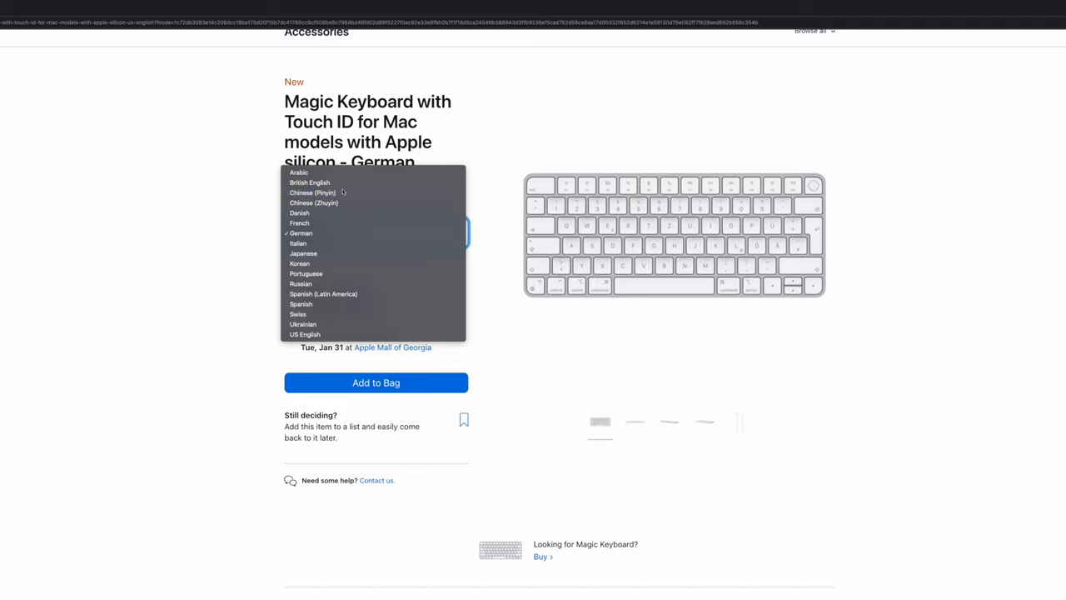
pyautogui.click(305, 333)
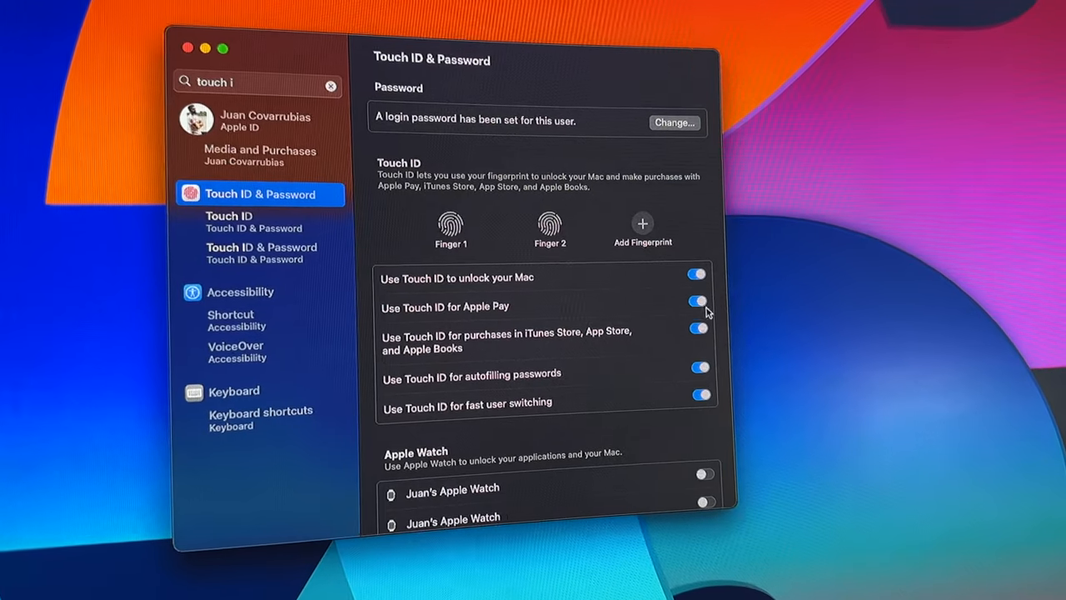
# - Switch on Touch ID for Apple Pay and for autofilling passwords so all five uses are enabled
pyautogui.click(698, 300)
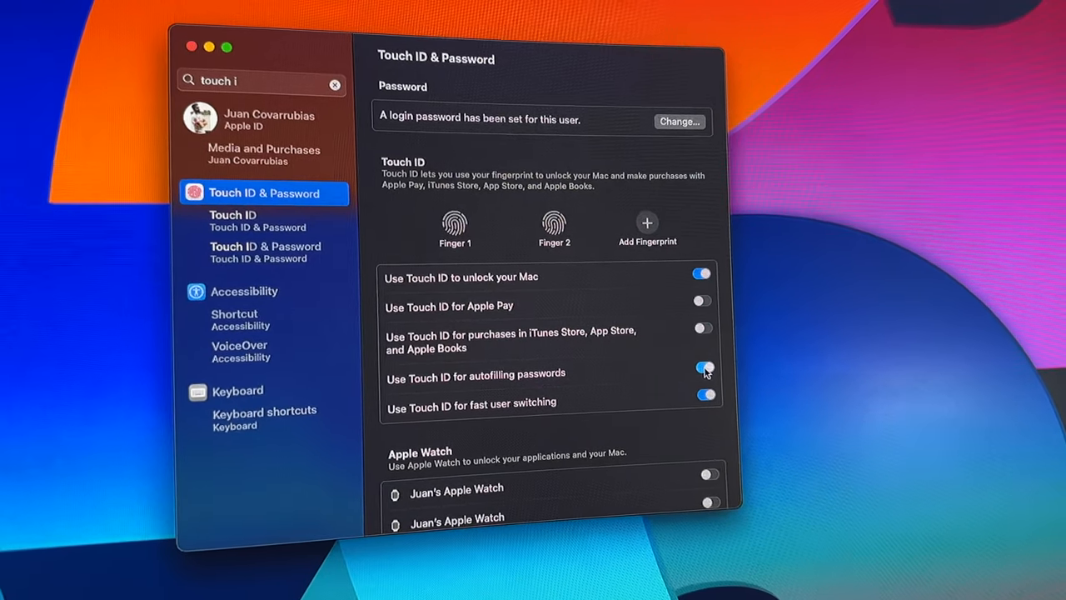
pyautogui.click(703, 369)
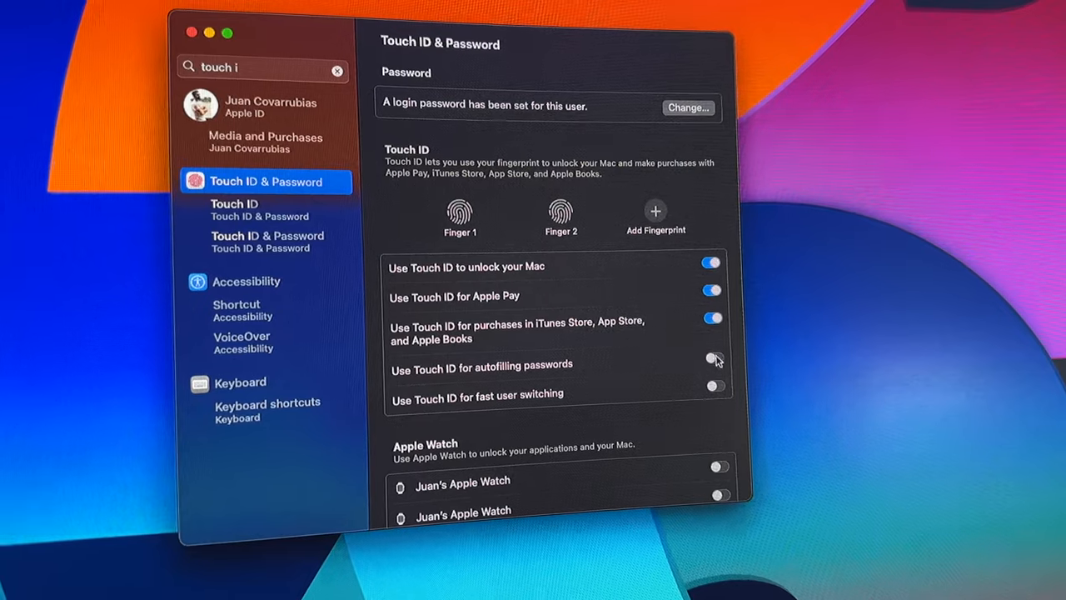
pyautogui.click(713, 360)
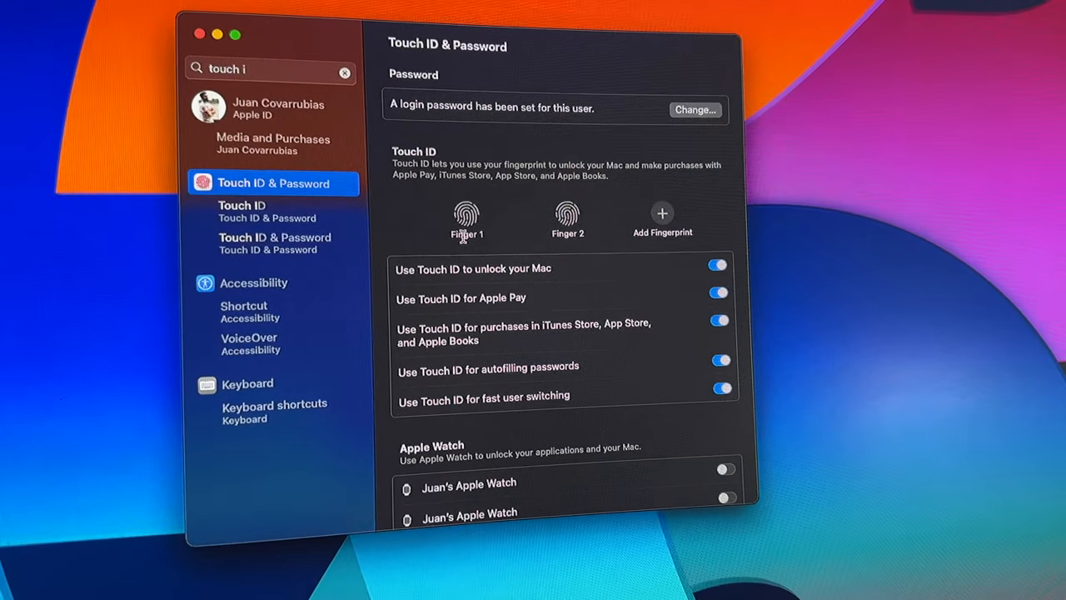